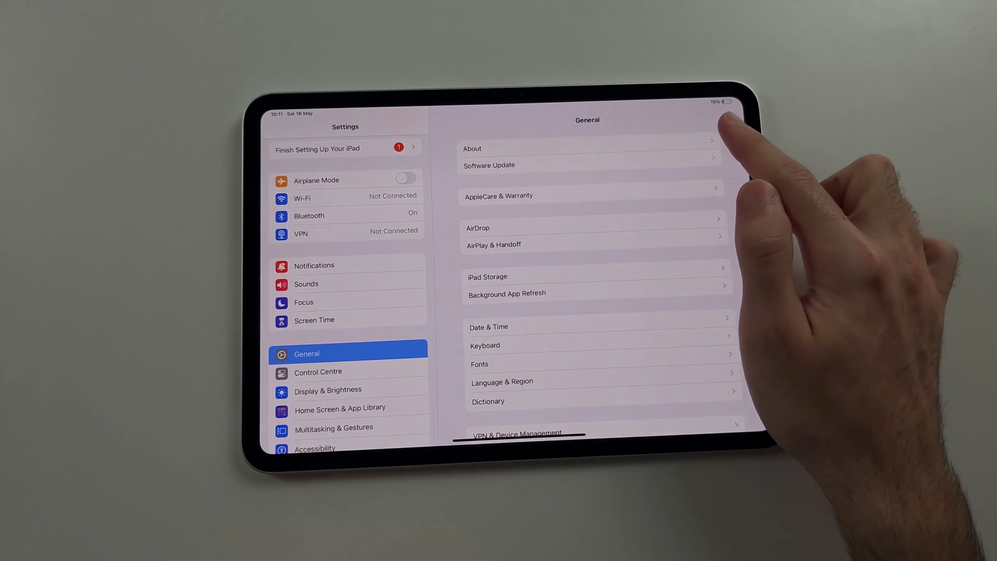
# Step: Leave Settings and return to the iPad Home Screen
pyautogui.click(471, 148)
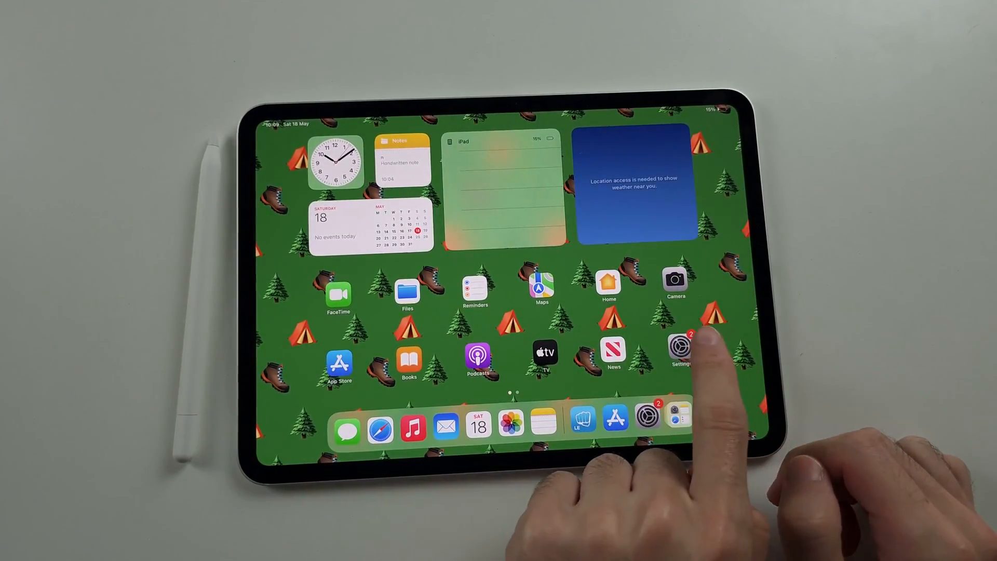
# Step: Switch Bluetooth on so the iPad is discoverable and searching for nearby devices
pyautogui.click(679, 350)
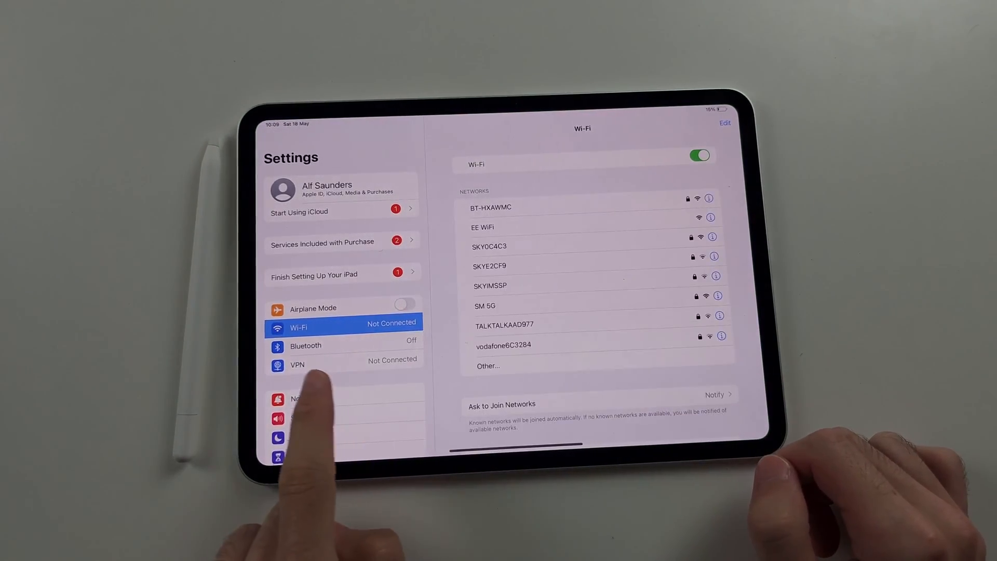
pyautogui.click(305, 345)
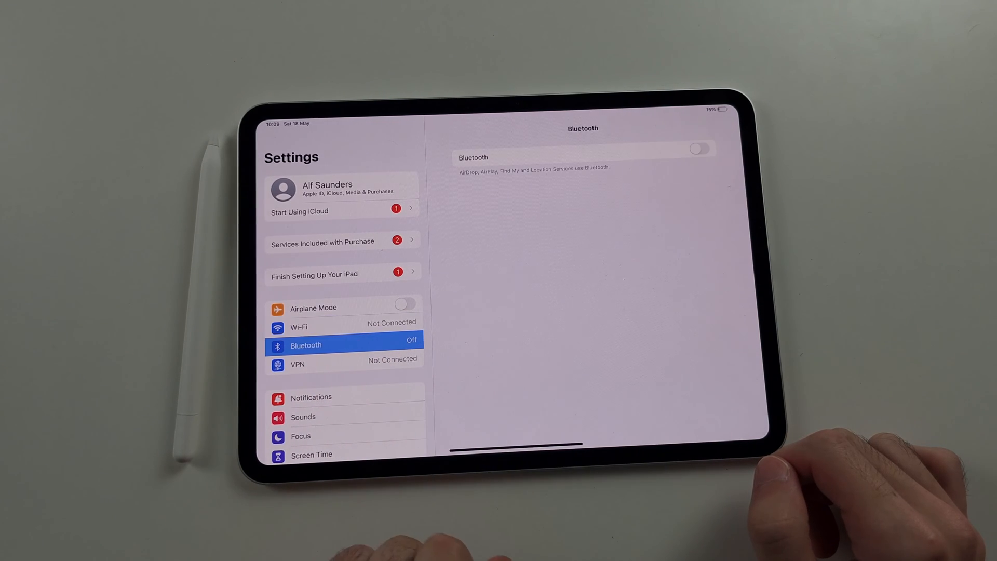
pyautogui.click(699, 148)
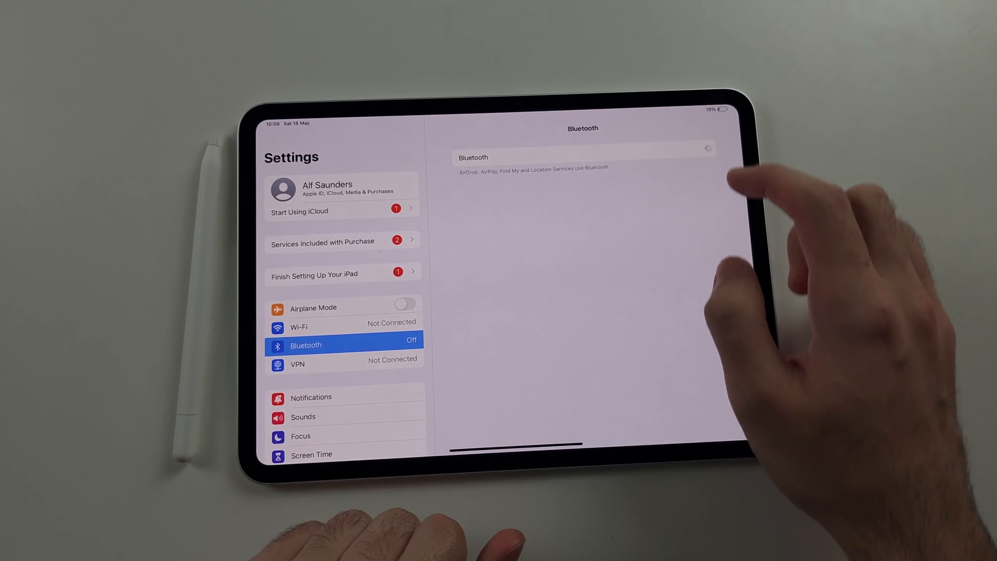
pyautogui.click(699, 149)
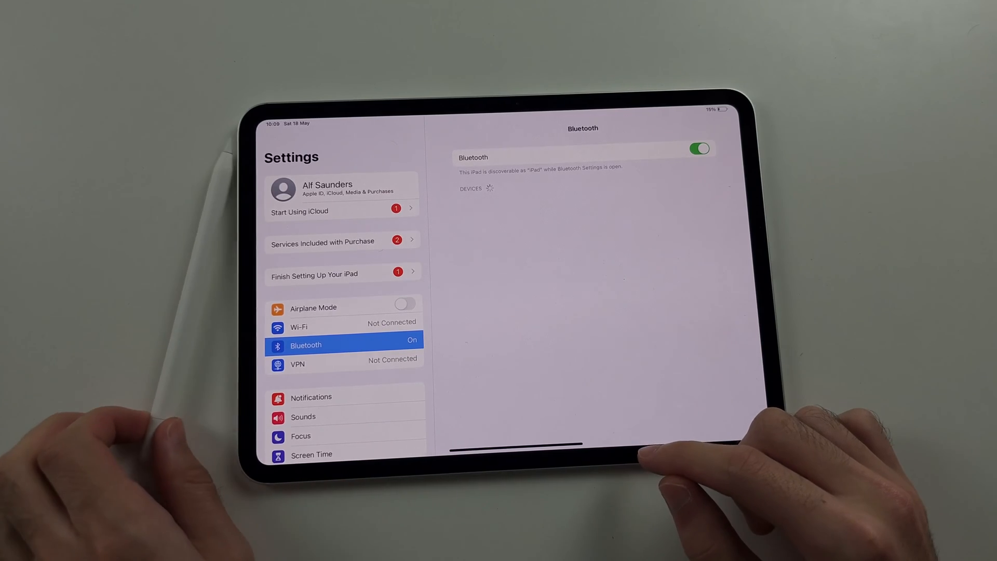